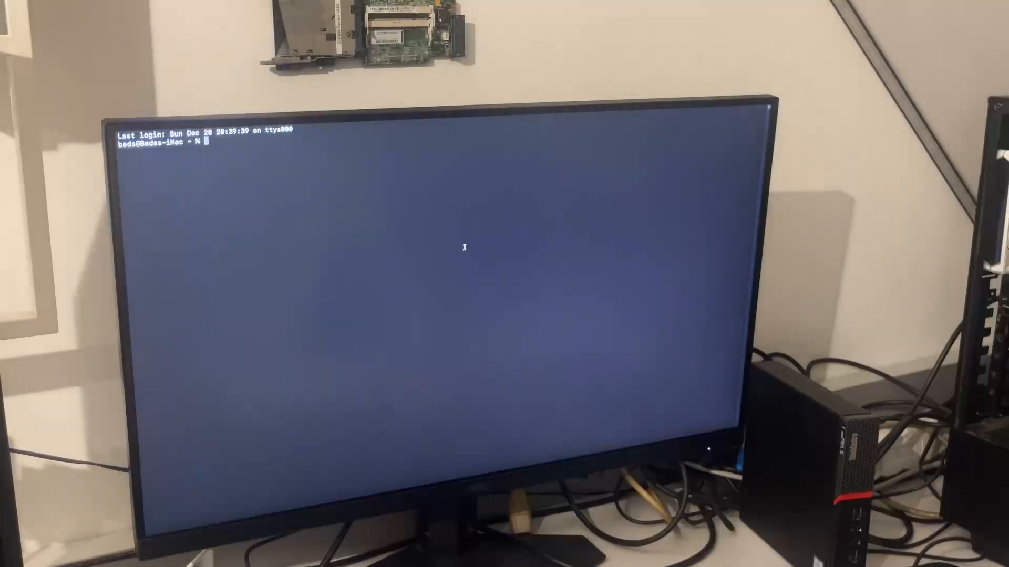
- Run neofetch to display the rainbow Apple logo with macOS 12.7.4 system info
type("neo")
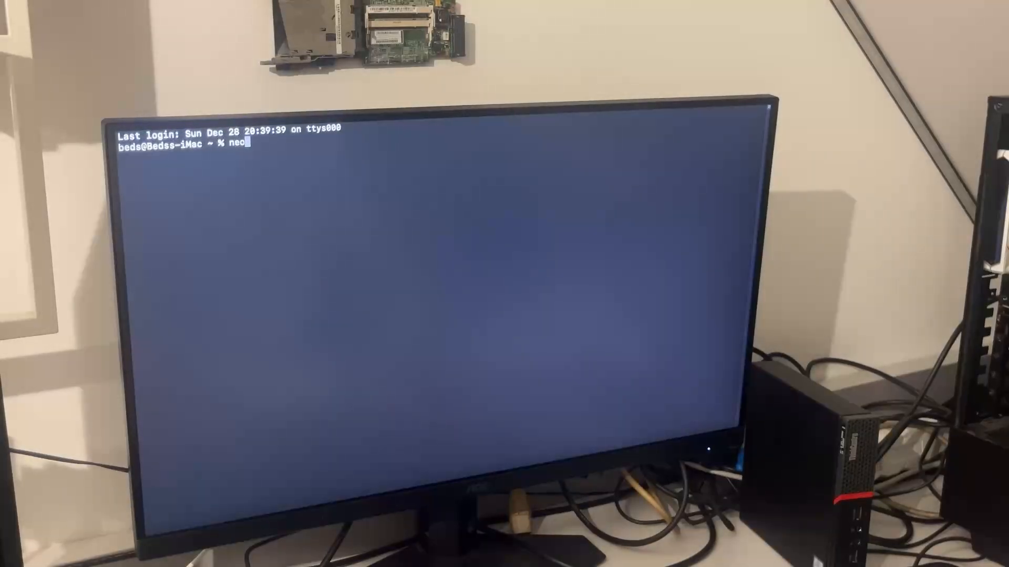
key("Return")
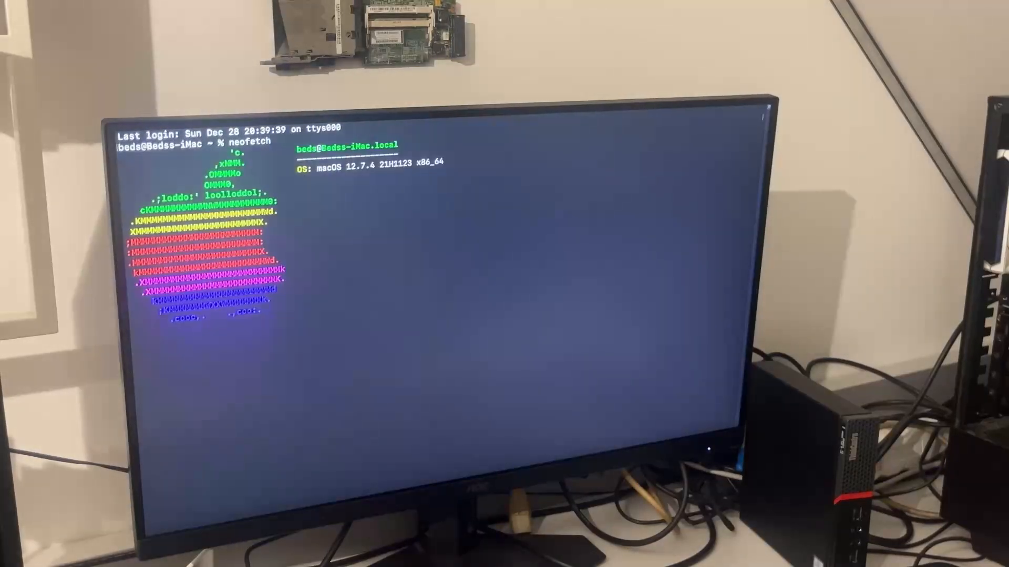